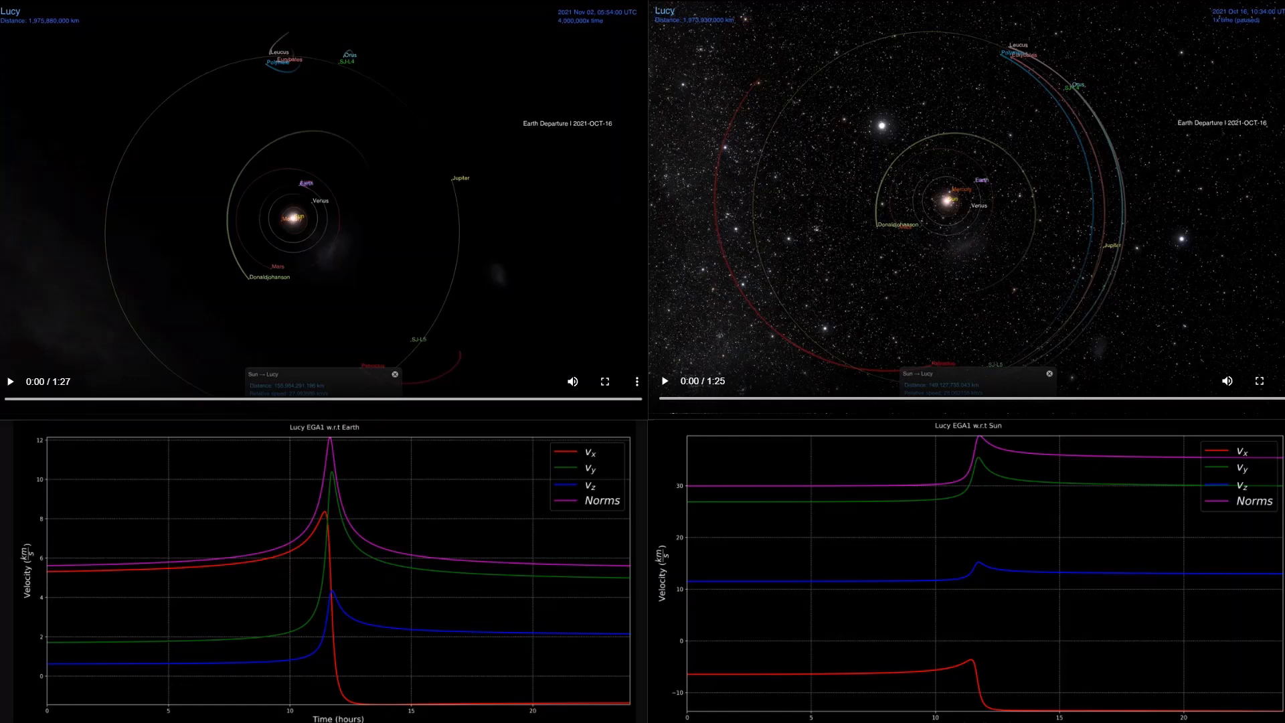
- View the October 16 Lucy kernel label file's maneuver and B-plane target sections in Chrome
{"action": "left_click", "coordinate": [664, 380]}
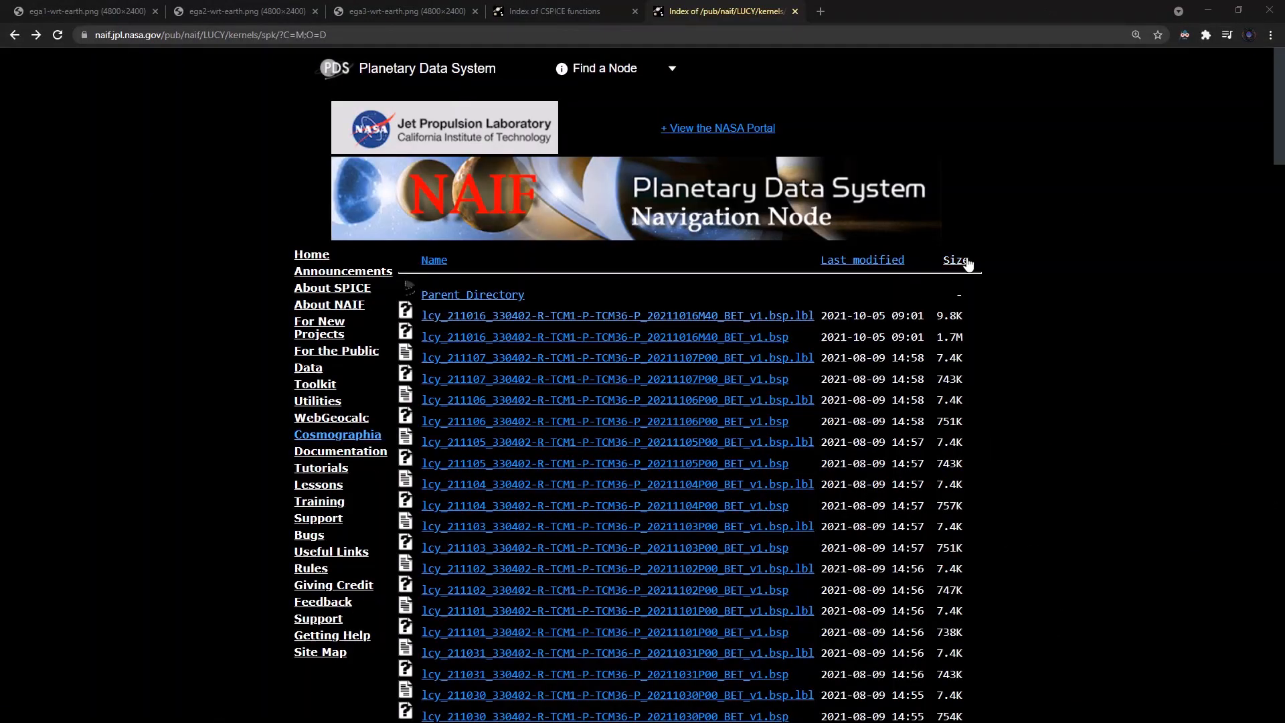
{"action": "mouse_move", "coordinate": [954, 259]}
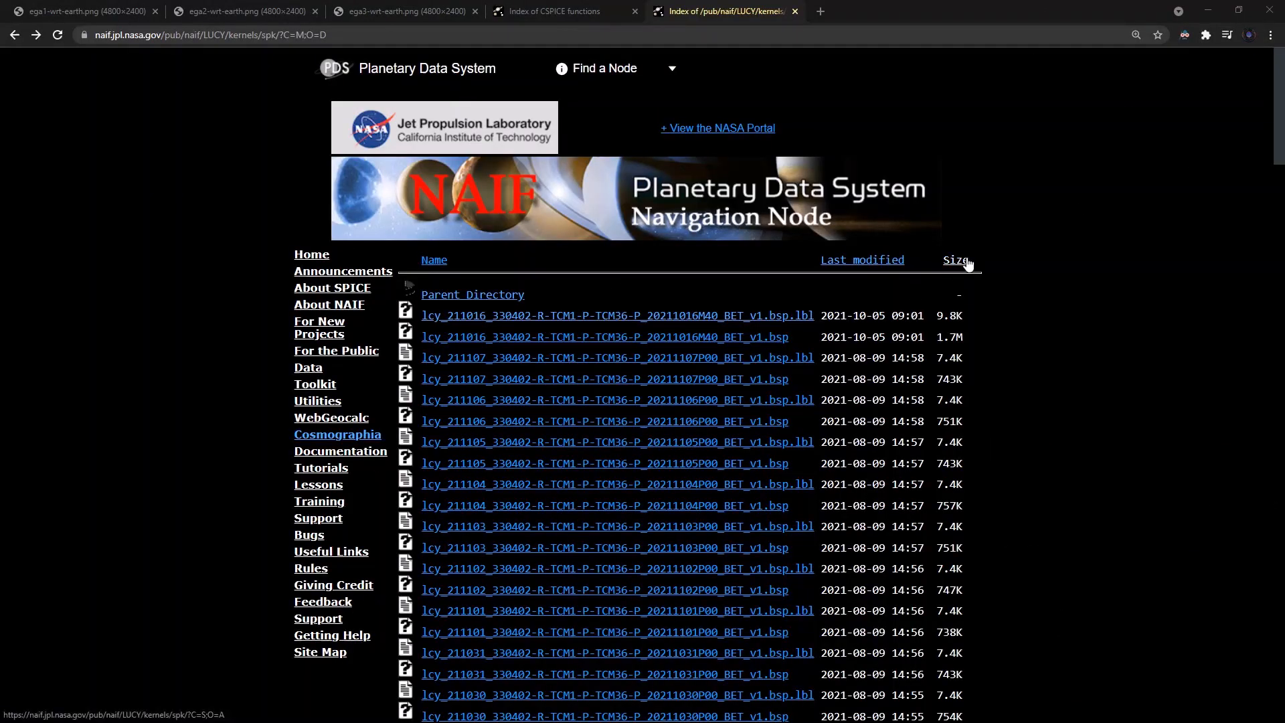
{"action": "mouse_move", "coordinate": [780, 323]}
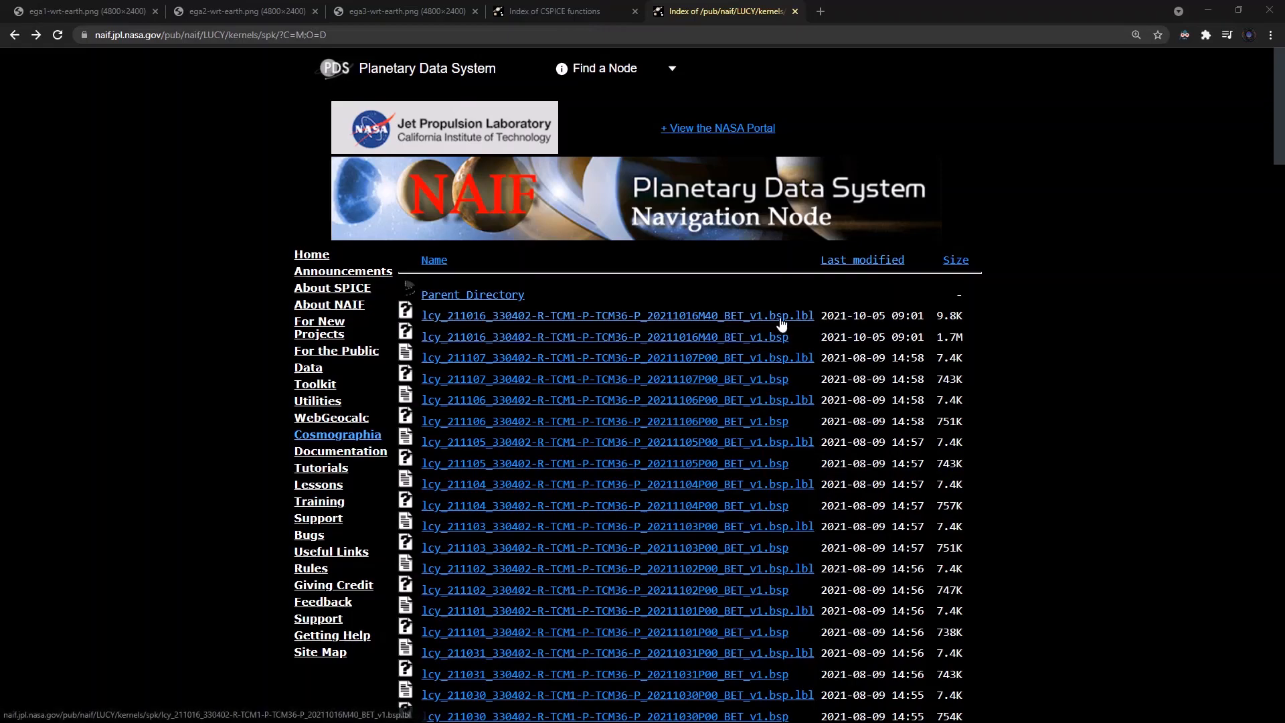
{"action": "left_click", "coordinate": [615, 316]}
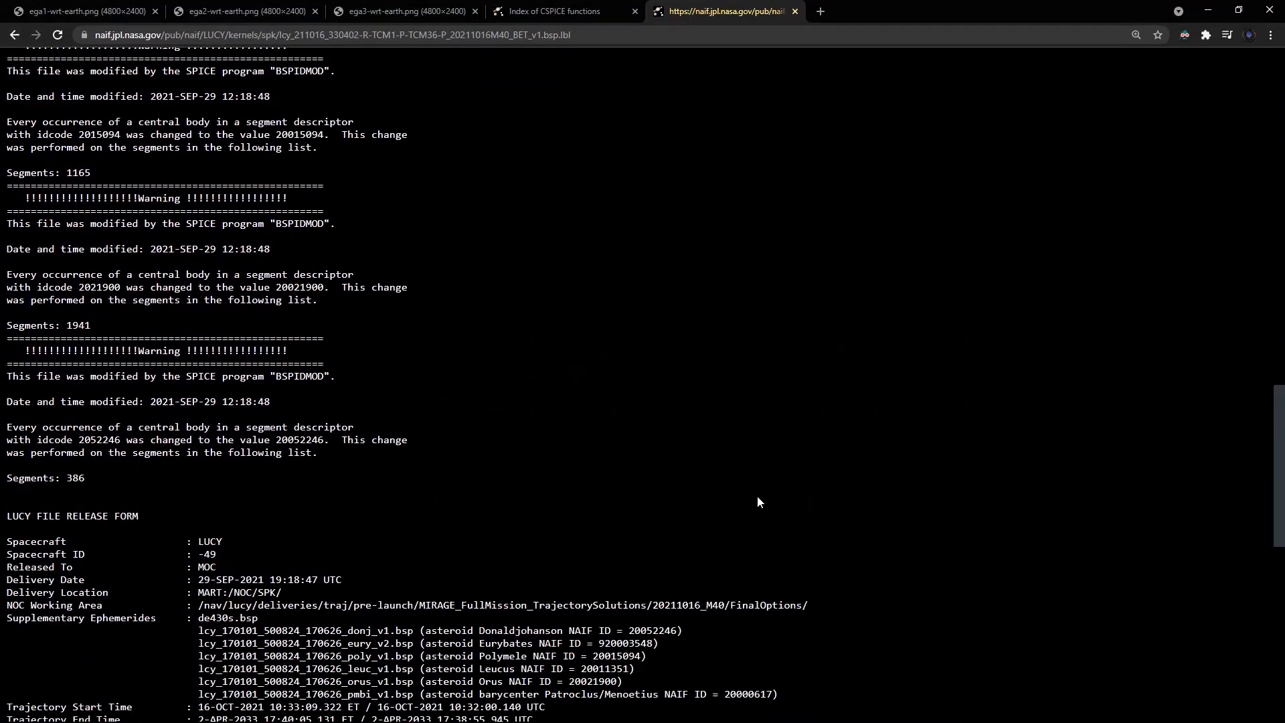
{"action": "scroll", "scroll_direction": "down", "scroll_amount": 3}
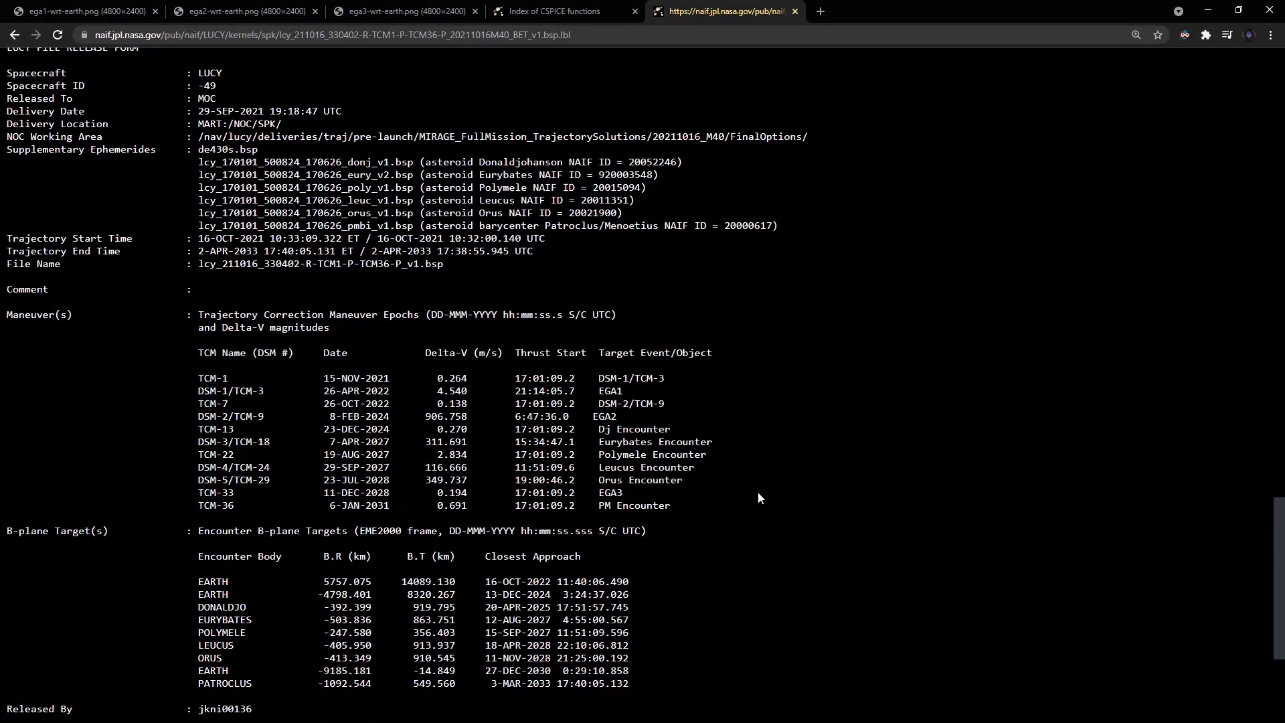
{"action": "mouse_move", "coordinate": [791, 483]}
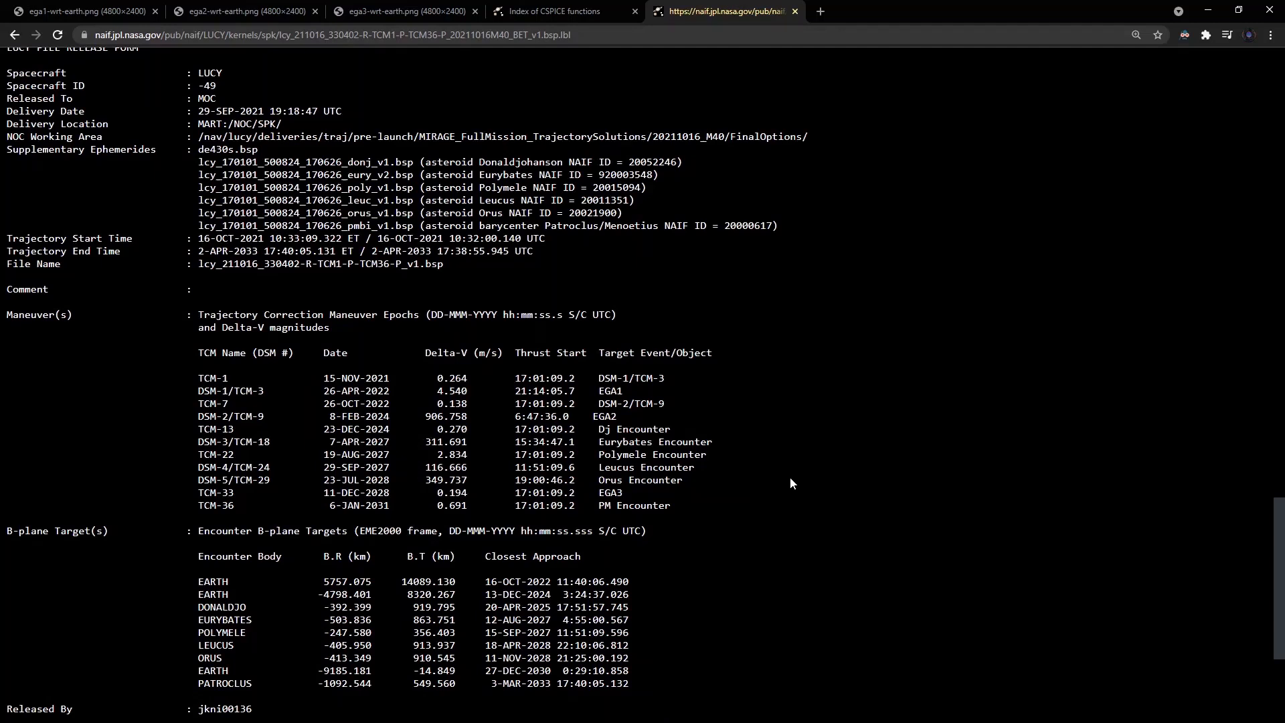
{"action": "scroll", "scroll_direction": "down", "scroll_amount": 3}
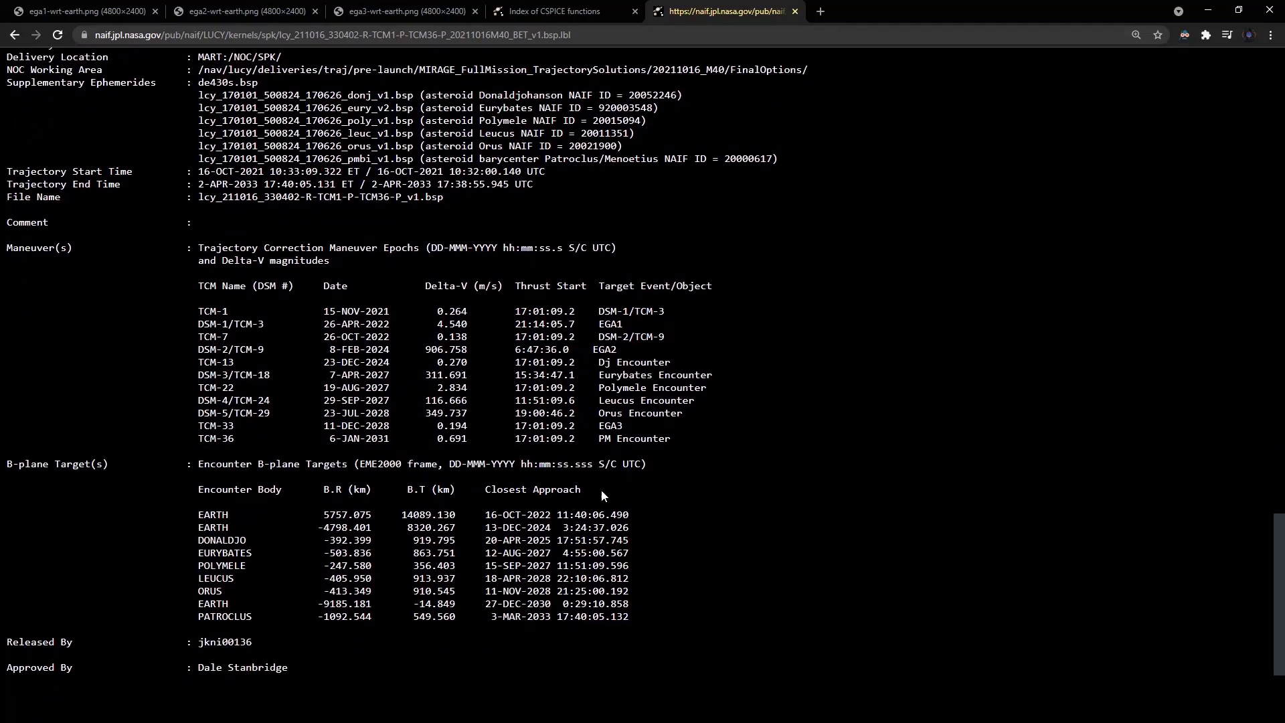